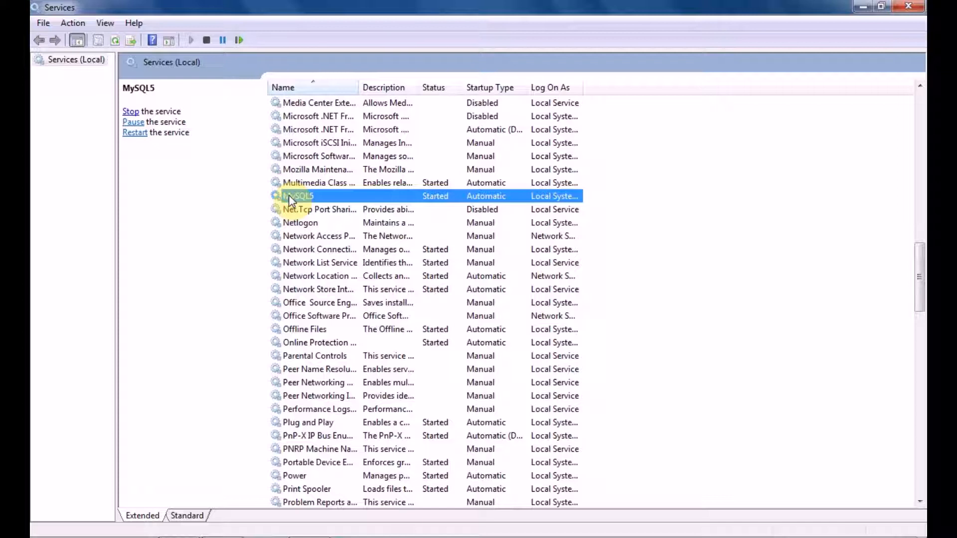
Open the MySQL5 service's properties to find its executable's bin folder path
right_click(299, 196)
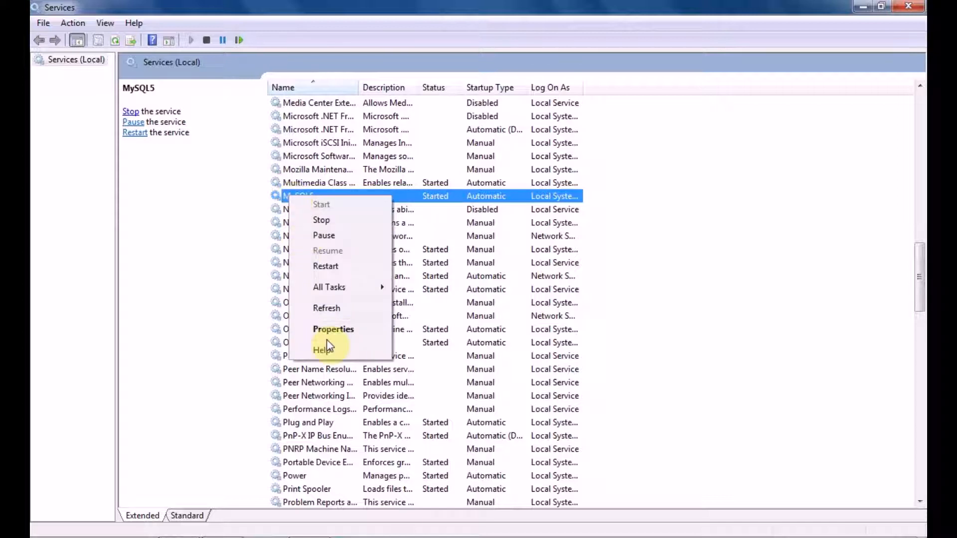
left_click(333, 329)
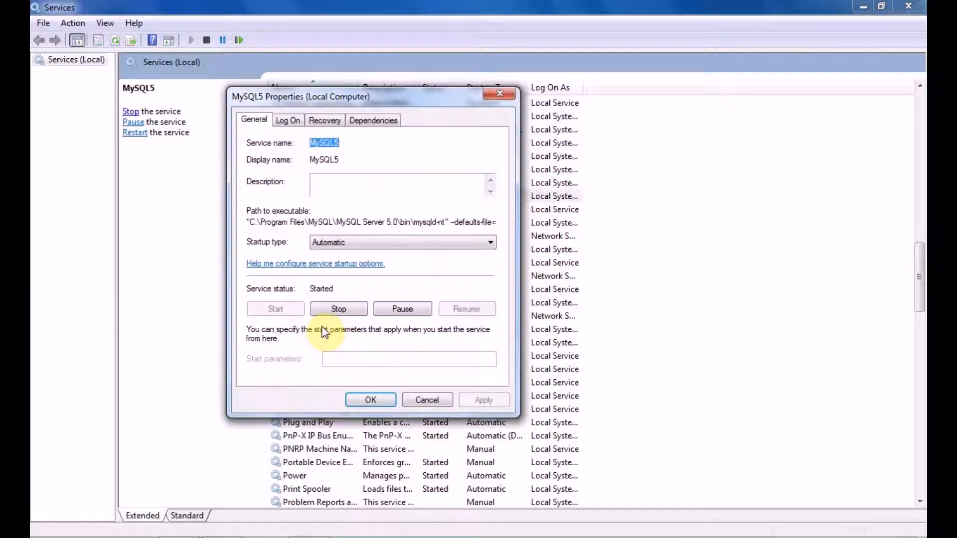
mouse_move(285, 255)
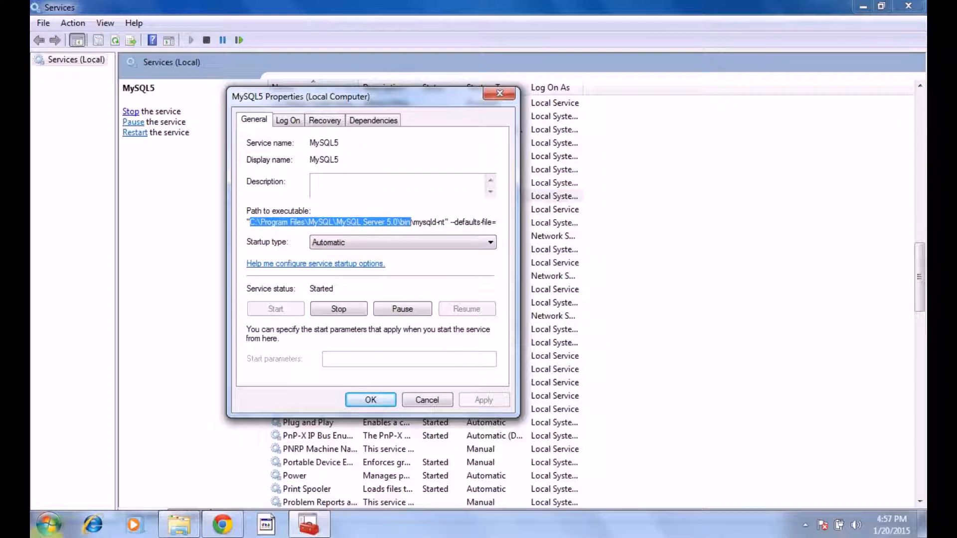
Note C:\Program Files\MySQL\MySQL Server 5.0\bin in TextPad, then search Start for cmd
left_click(46, 524)
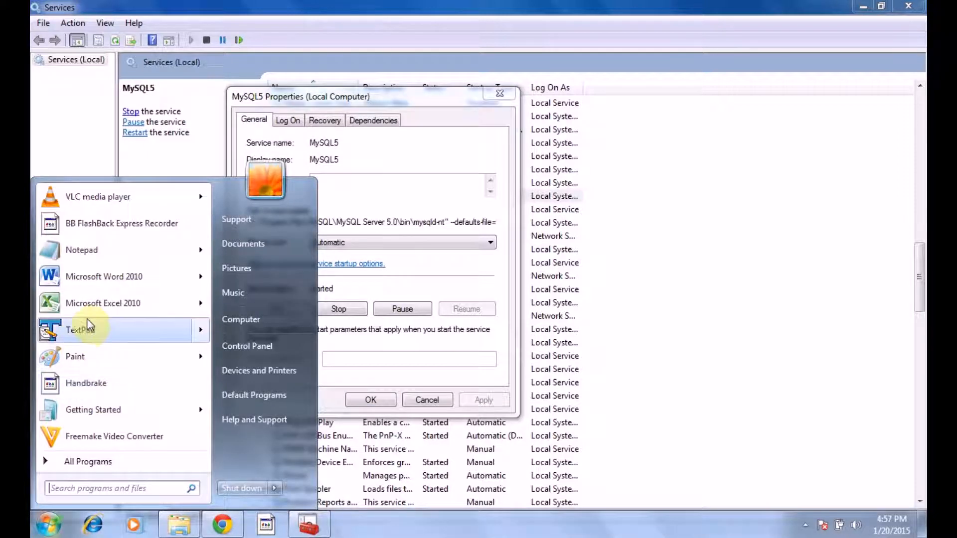
left_click(79, 330)
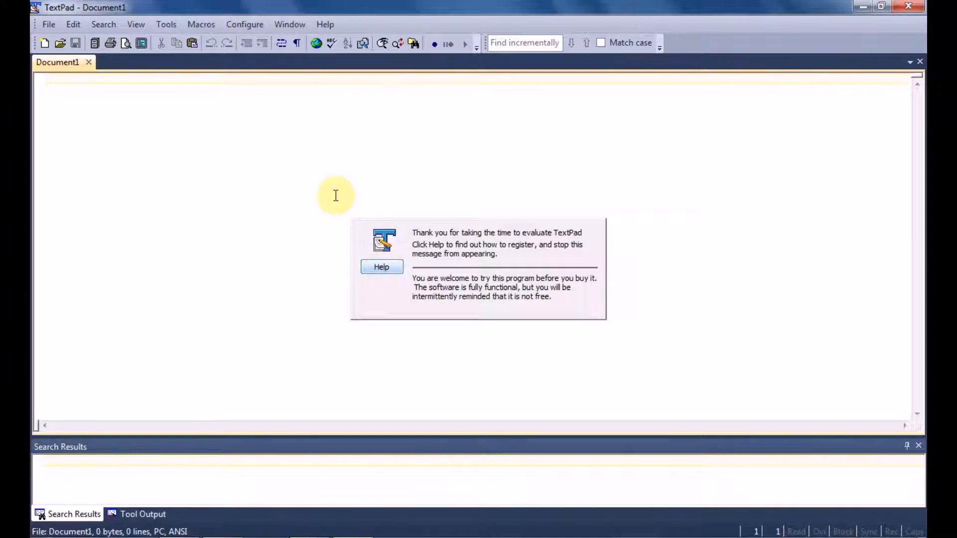
type("C:\\Program Files\\MySQL\\MySQL Server 5.0\\bin")
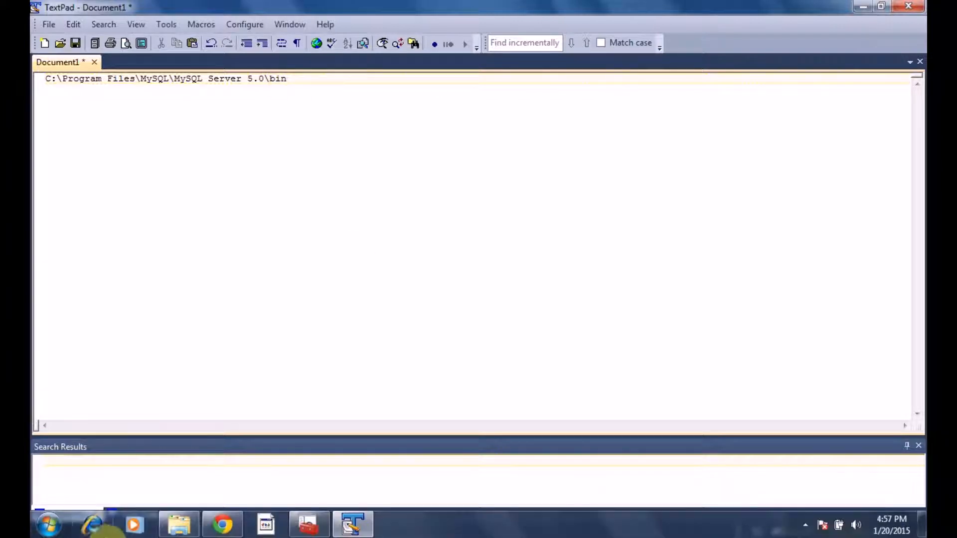
left_click(47, 524)
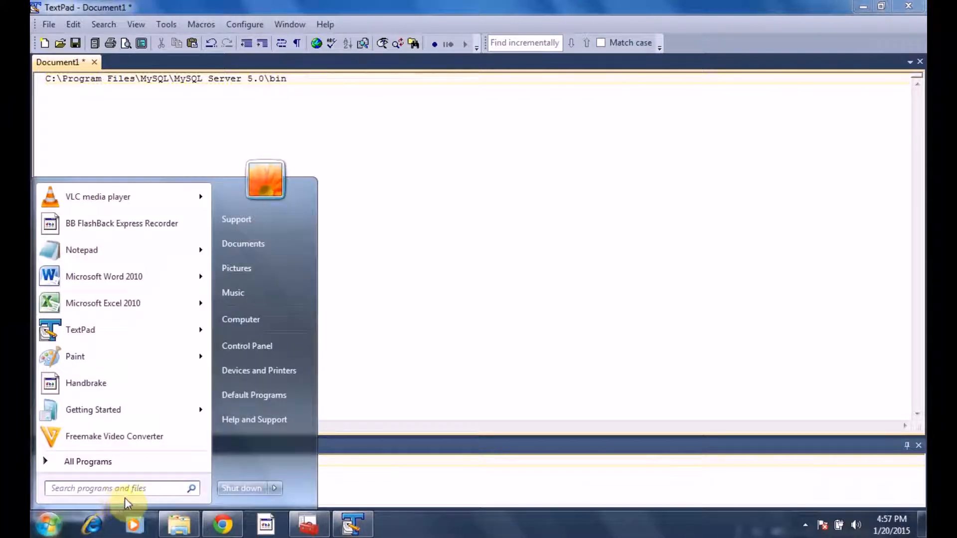
type("cmd")
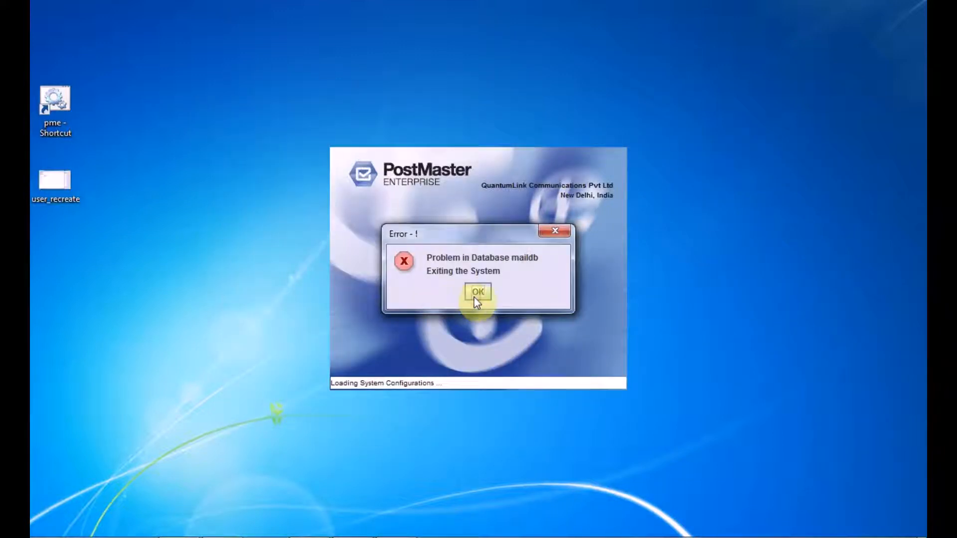
Dismiss the 'Problem in Database maildb' error so PostMaster Enterprise exits
left_click(479, 292)
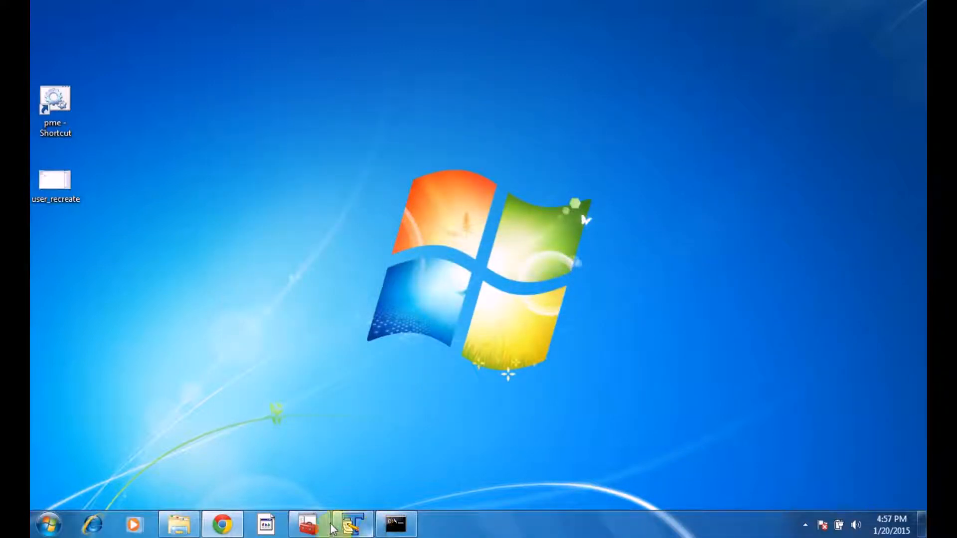
mouse_move(351, 524)
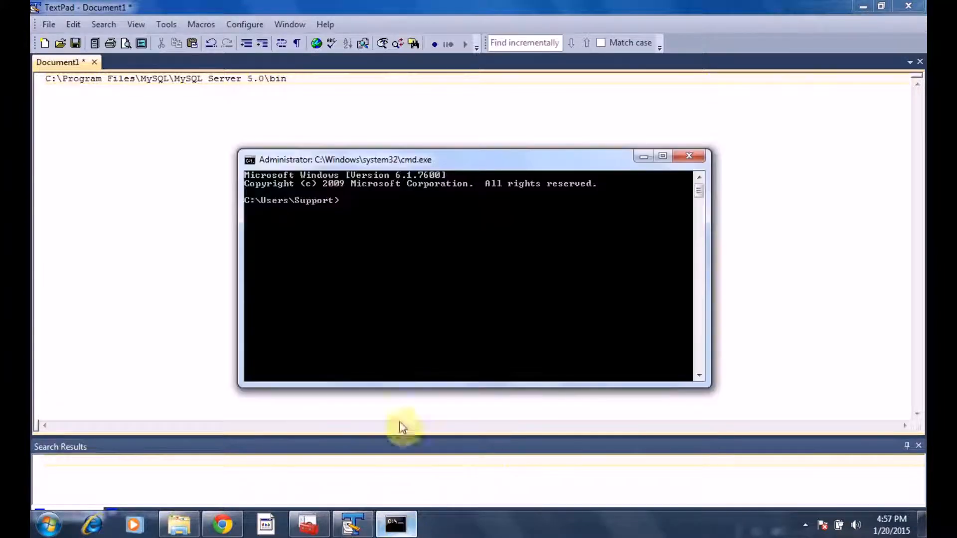
Change the command prompt directory to C:\Program Files\MySQL\MySQL Server 5.0\bin
left_click(420, 280)
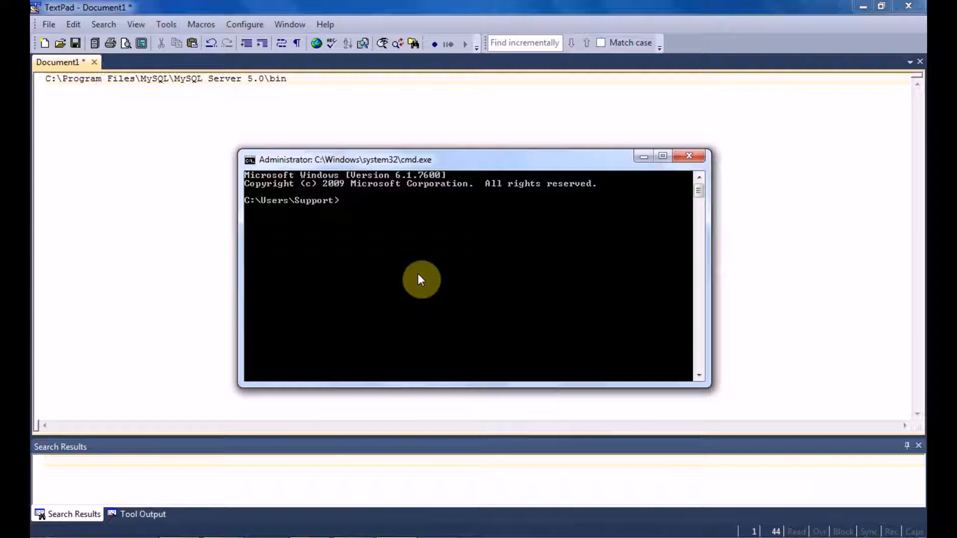
type("cd c:\\")
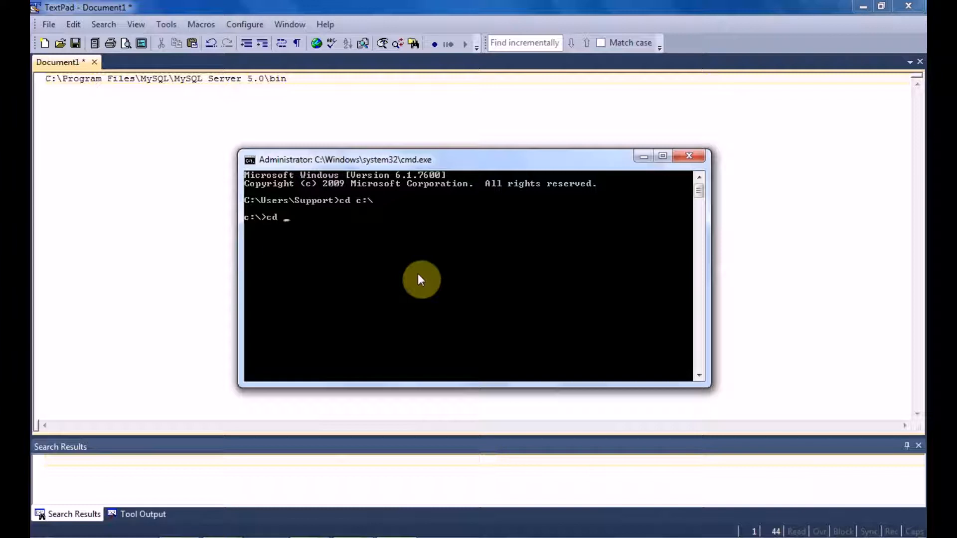
type("Program Files")
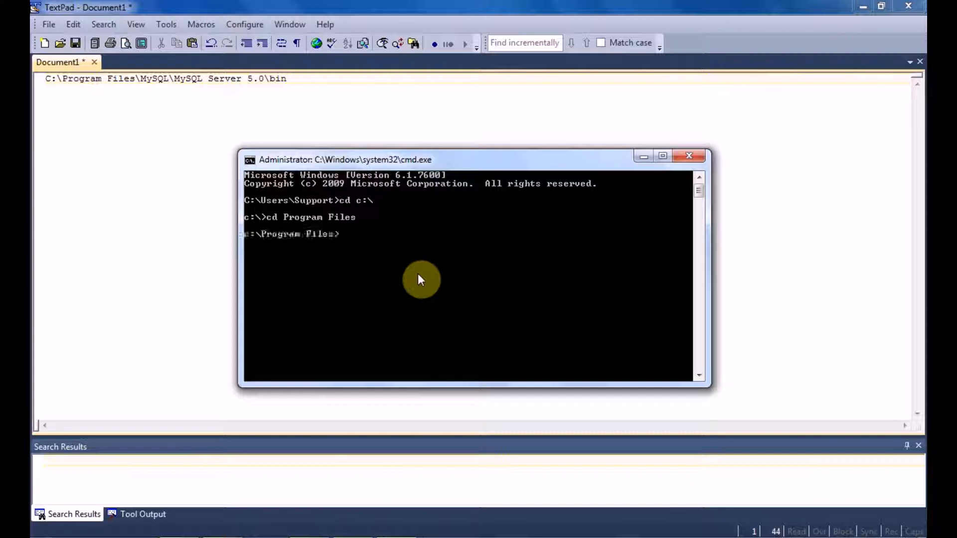
type("cd MySQL Server 5.")
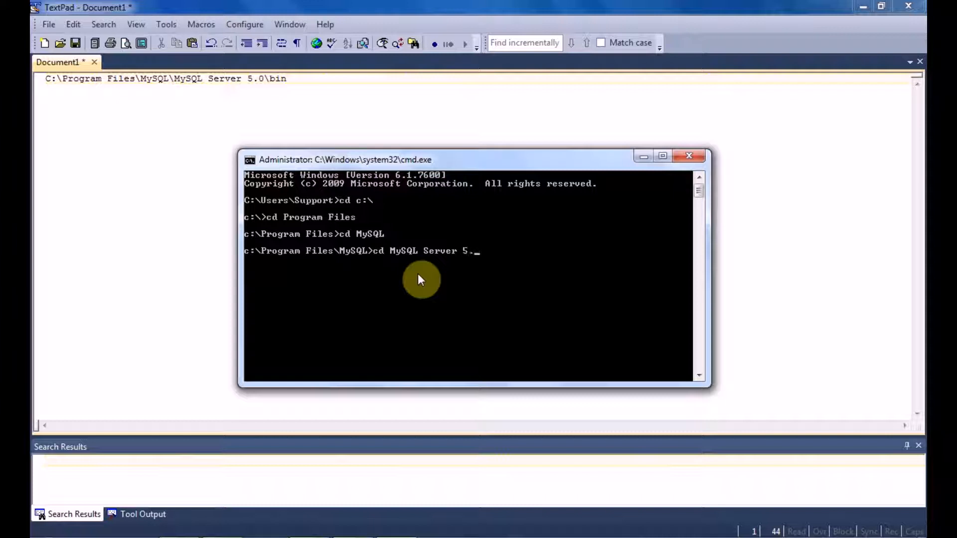
type("0cd bin")
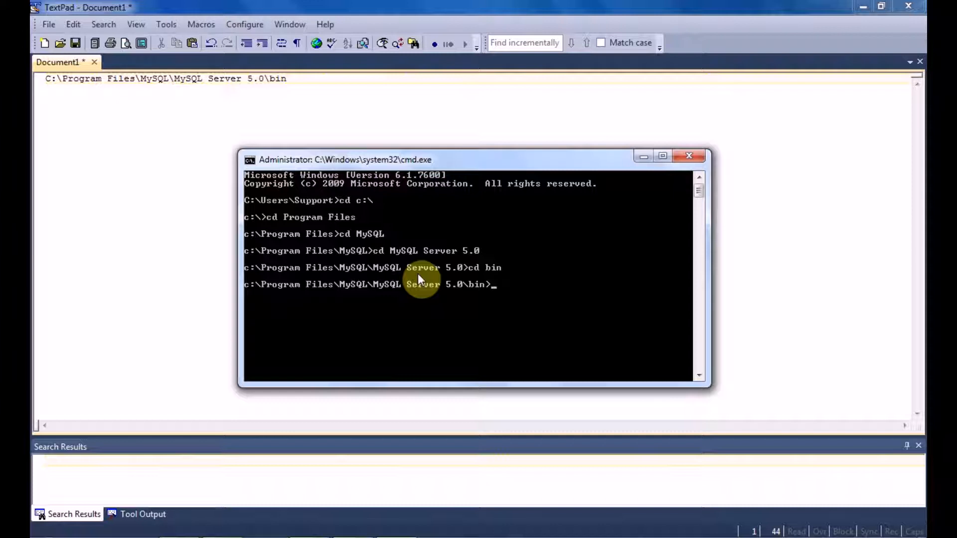
type("mysqlc")
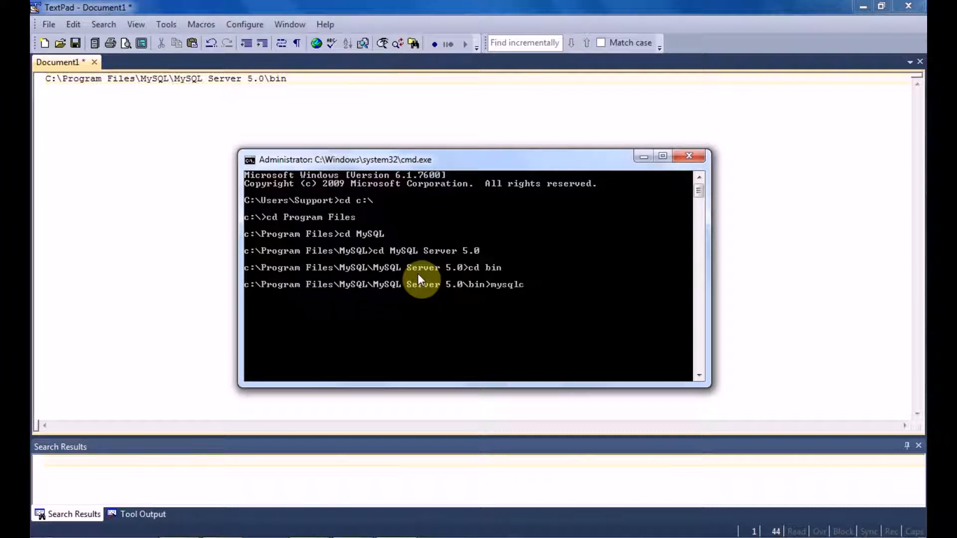
type("heck")
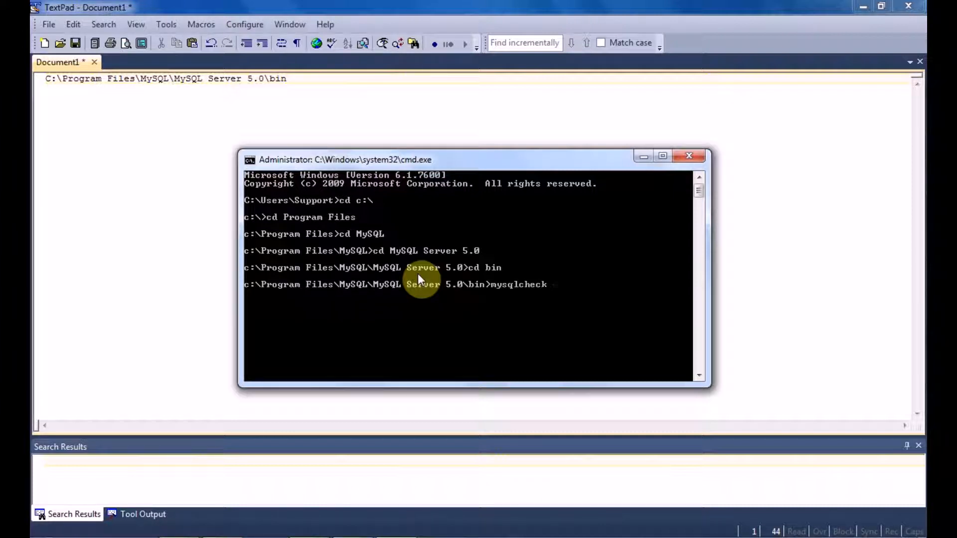
type("-u")
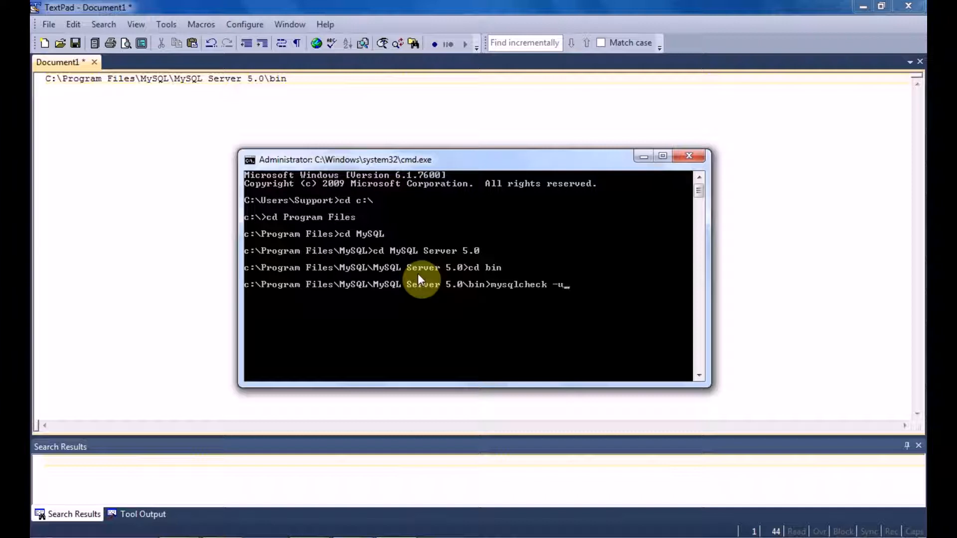
type("root -")
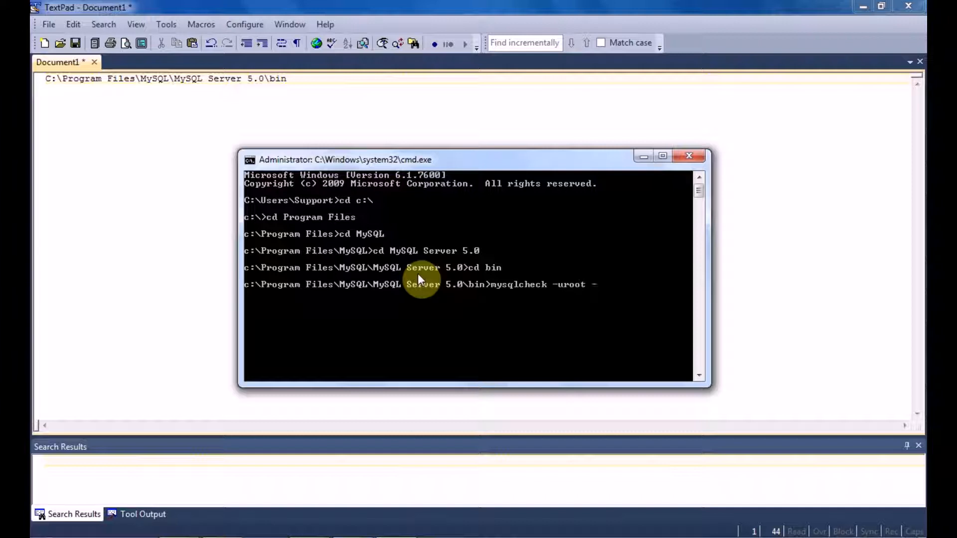
type("proot")
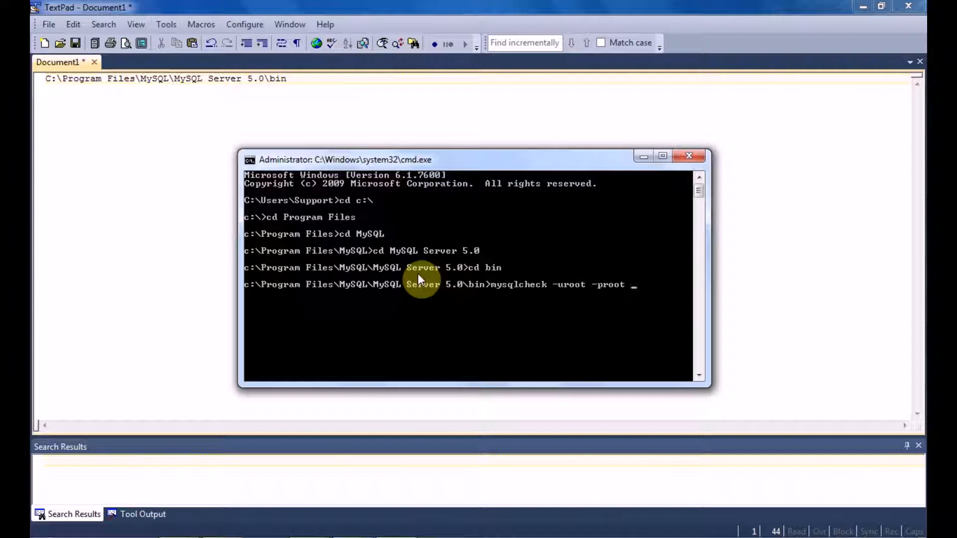
type("-A")
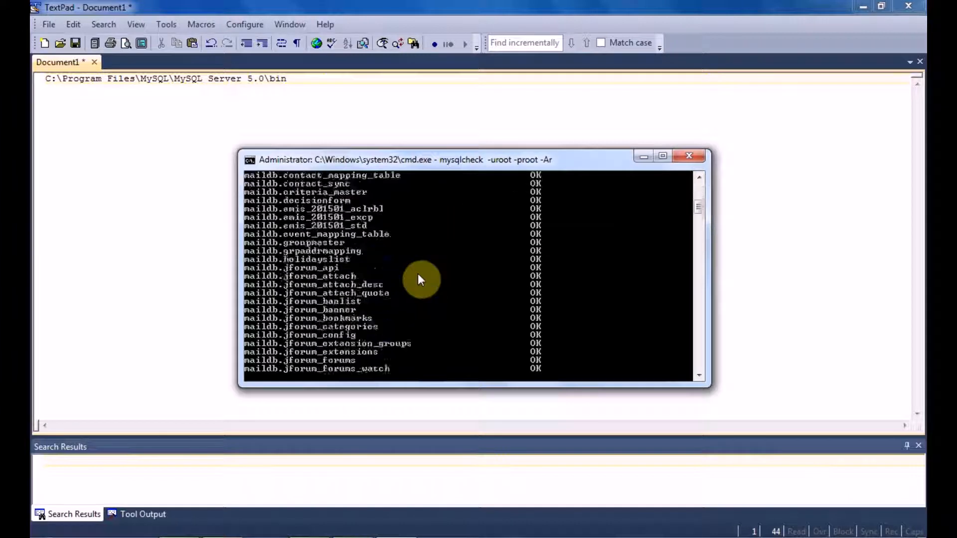
Review the mysqlcheck OK results for maildb tables and close the command prompt
scroll("down", 3)
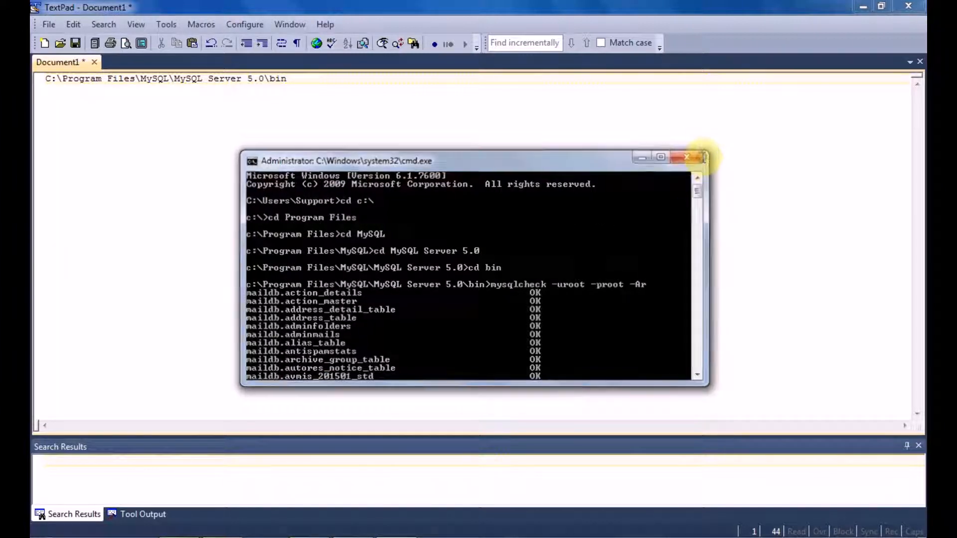
left_click(690, 157)
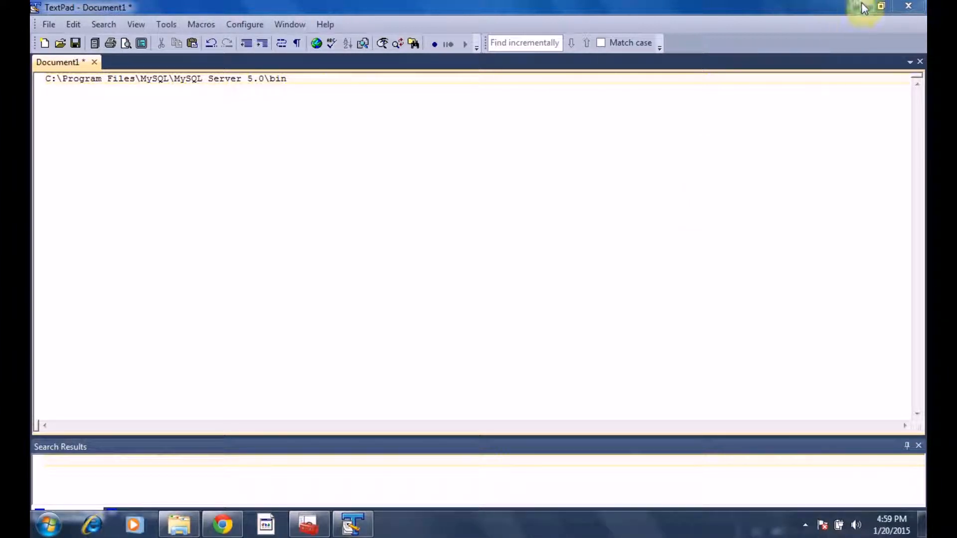
Relaunch PostMaster Enterprise from the desktop and open the user_recreate item
left_click(881, 7)
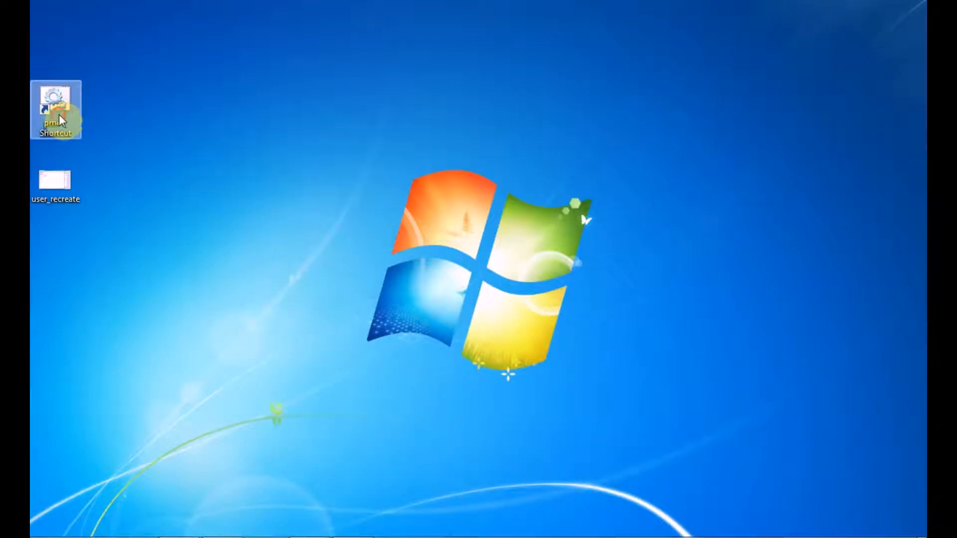
double_click(55, 111)
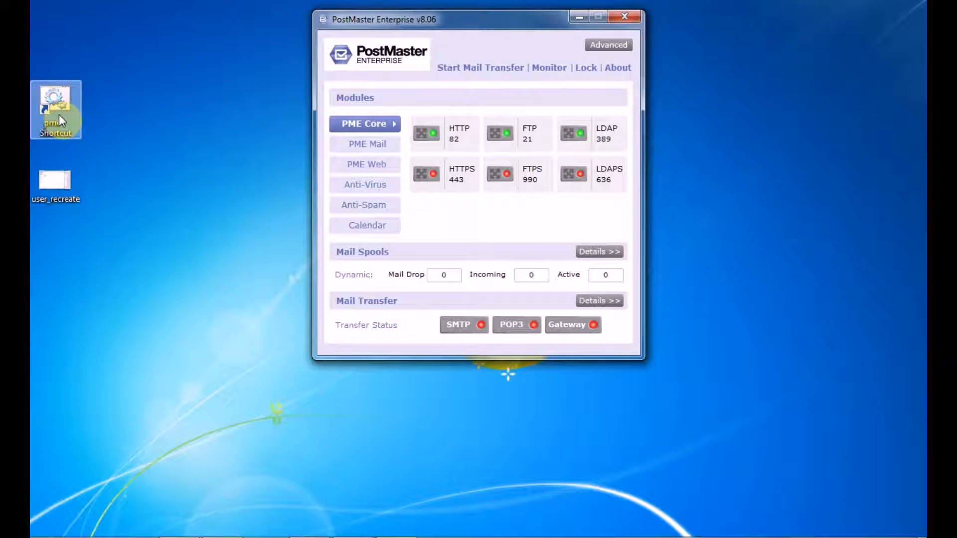
left_click(55, 181)
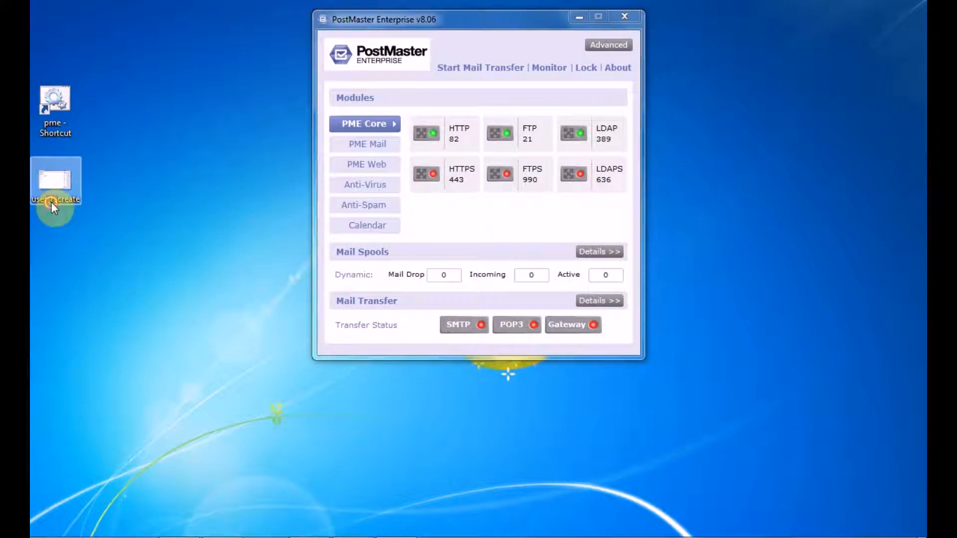
double_click(55, 180)
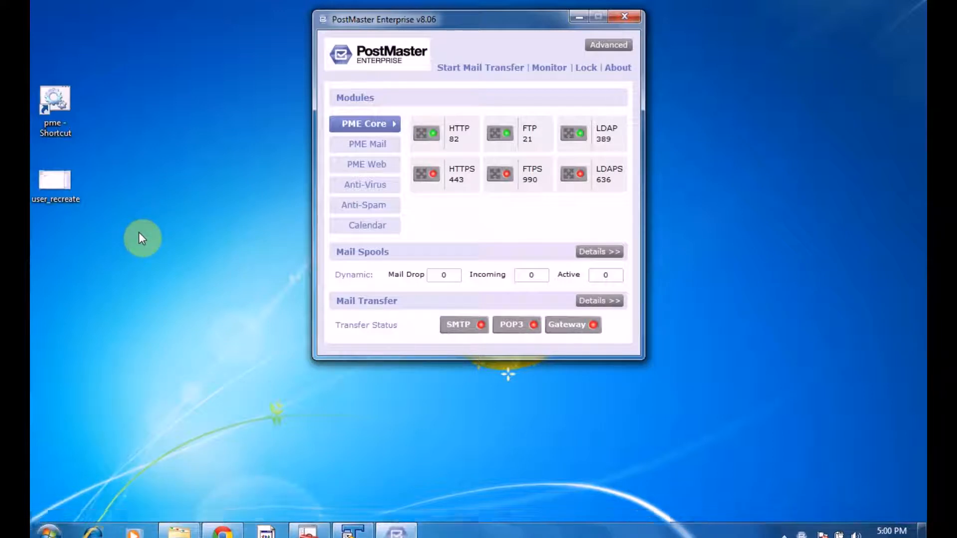
Browse to shared > utils and copy the pme-rcrt-user batch file
left_click(55, 103)
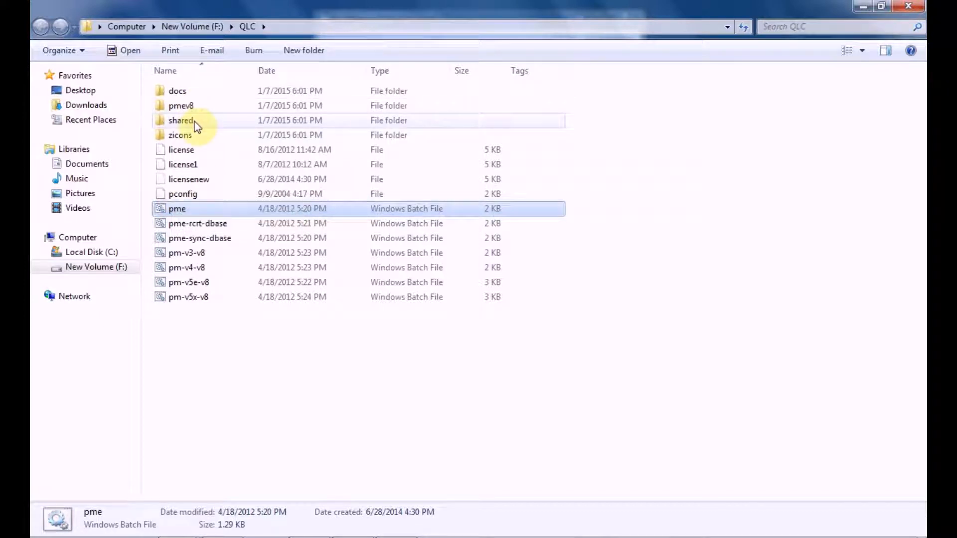
double_click(181, 120)
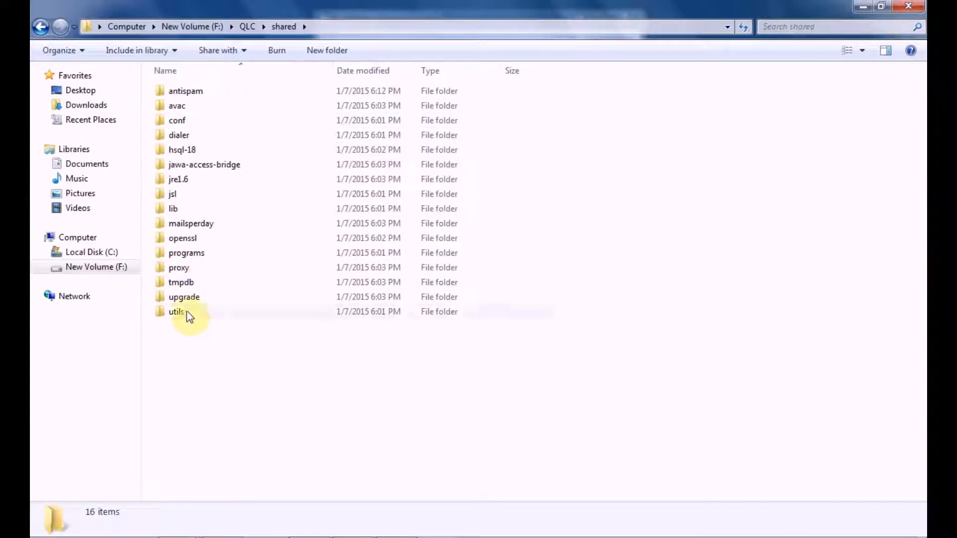
double_click(176, 311)
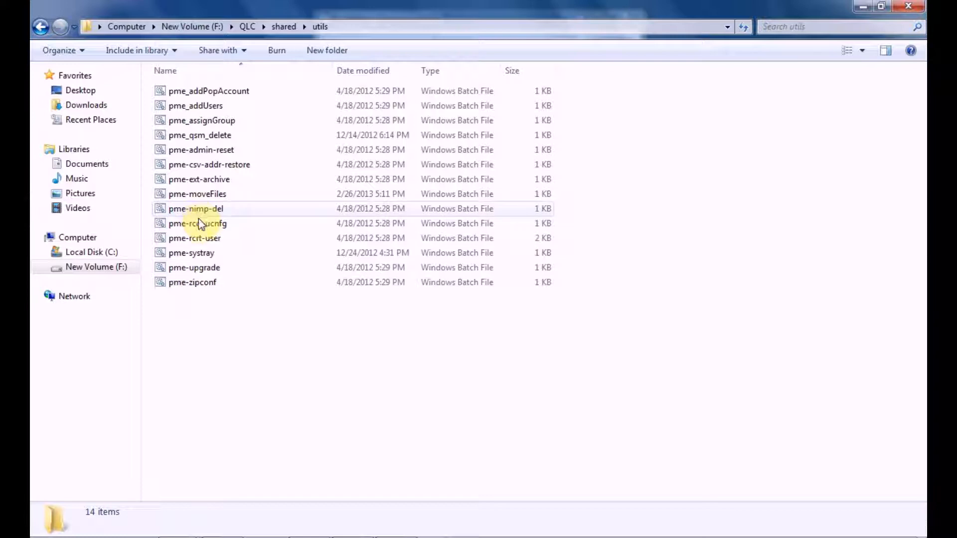
mouse_move(202, 222)
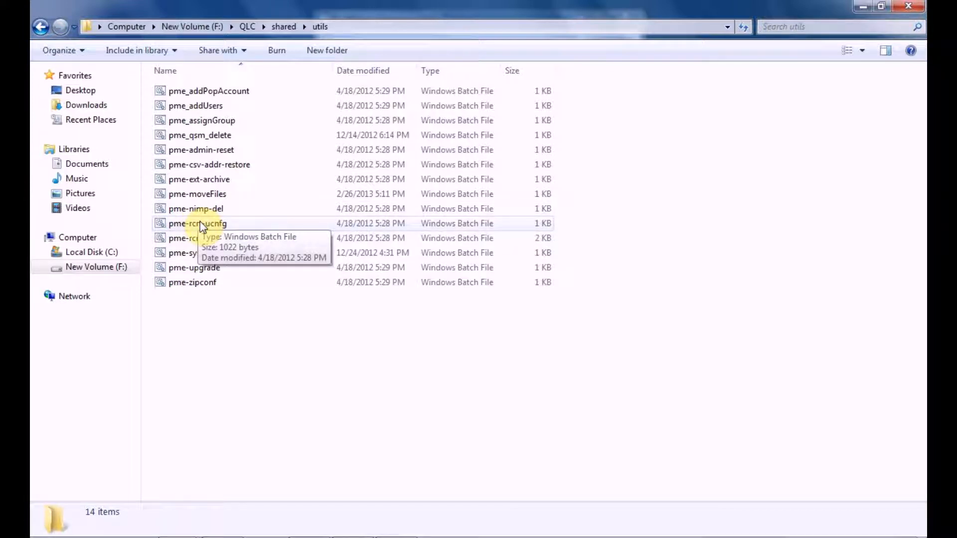
mouse_move(215, 183)
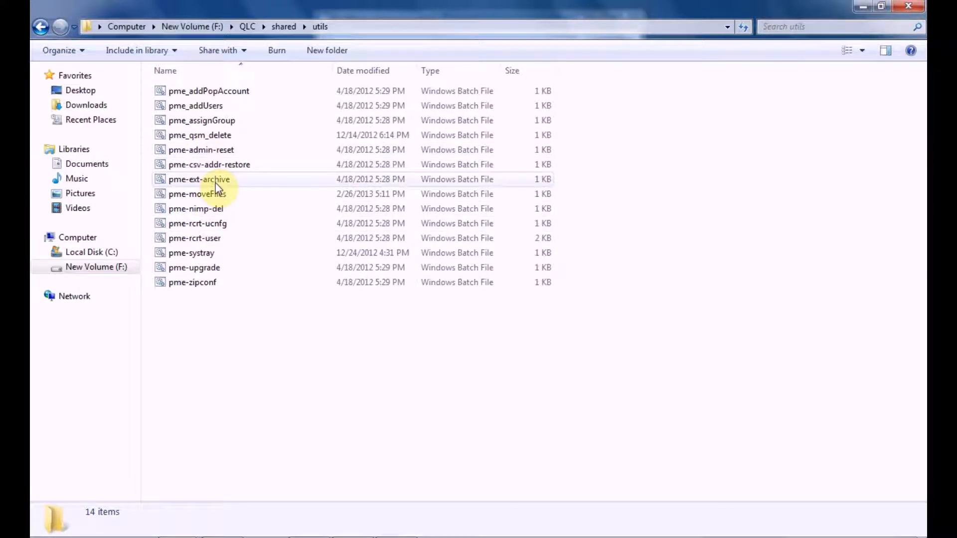
left_click(195, 239)
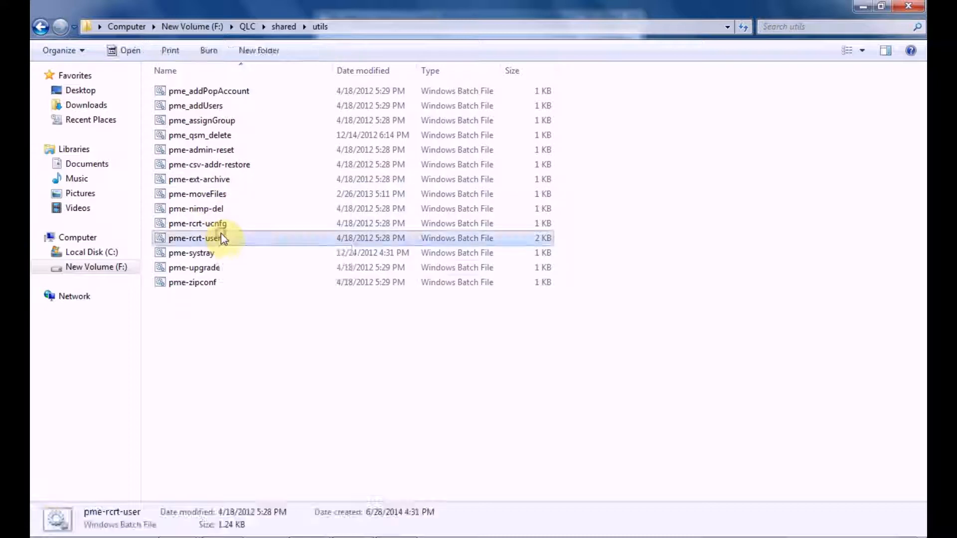
right_click(195, 238)
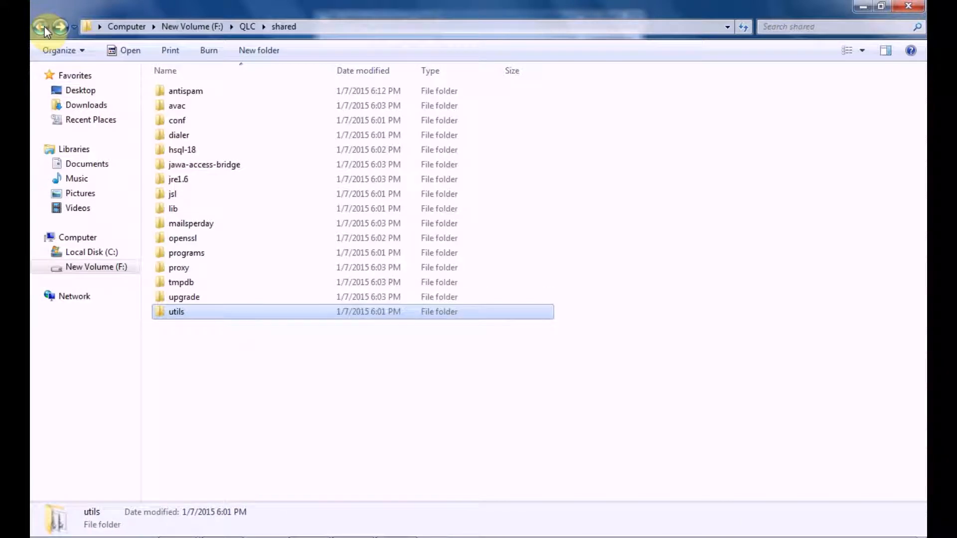
Paste pme-rcrt-user into the QLC folder and bring back the PostMaster Enterprise console
left_click(38, 27)
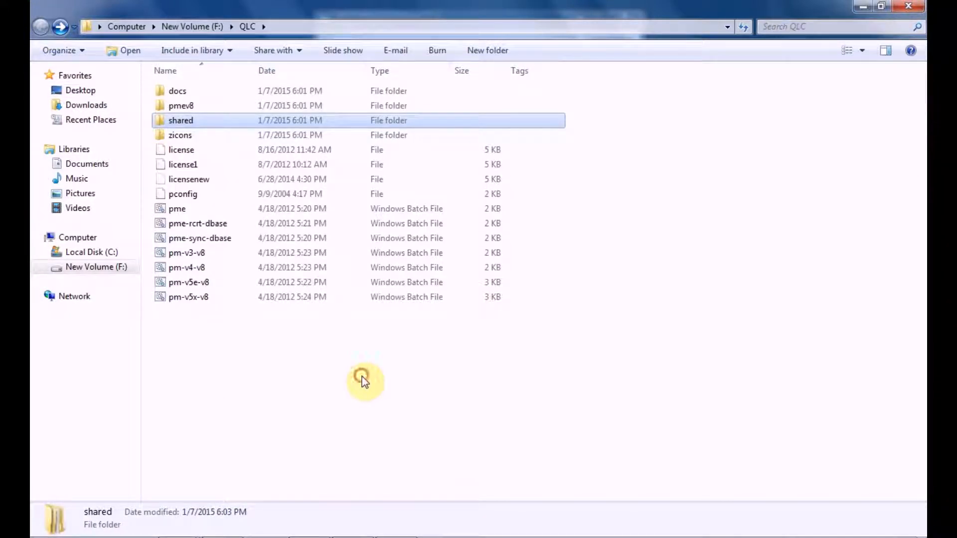
right_click(364, 379)
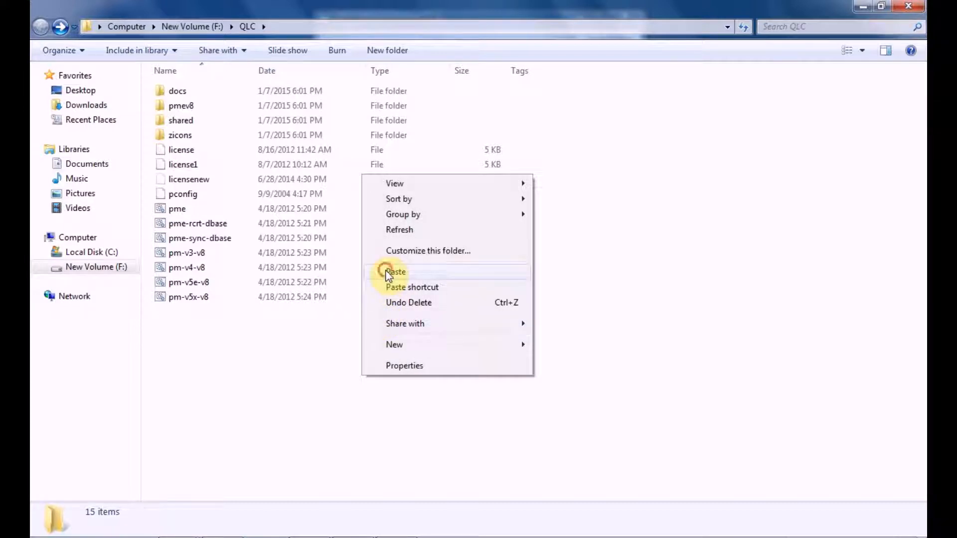
left_click(395, 272)
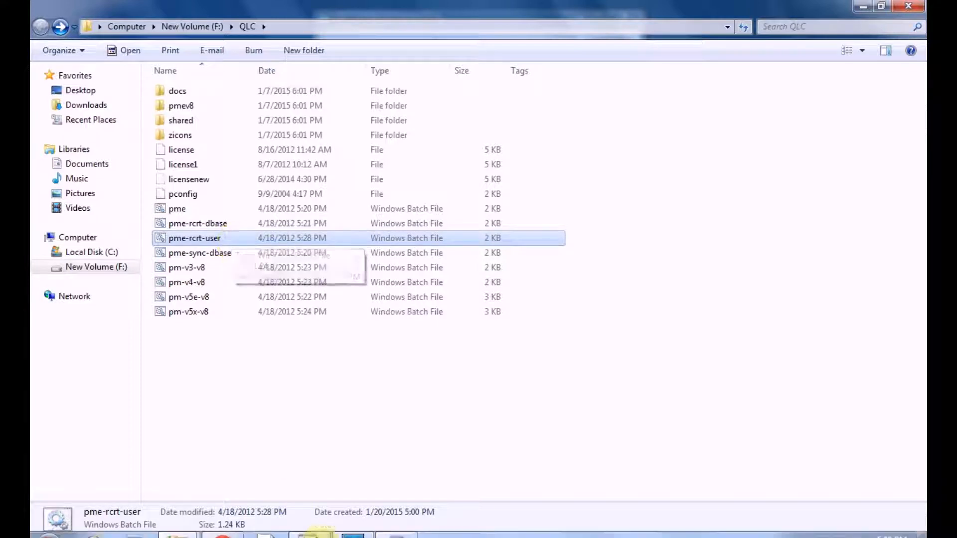
left_click(397, 523)
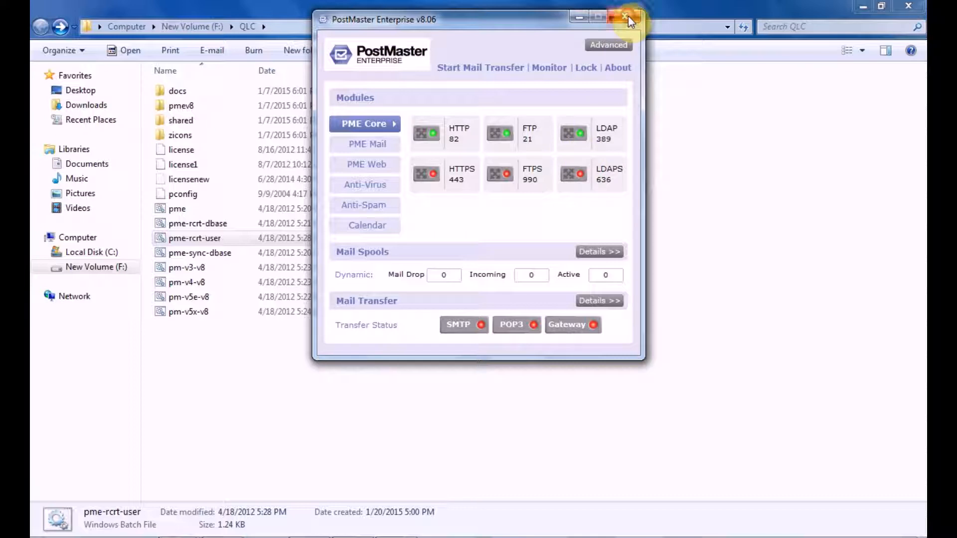
Shut down PostMaster Enterprise and reopen the user recreate folder from the desktop
left_click(628, 17)
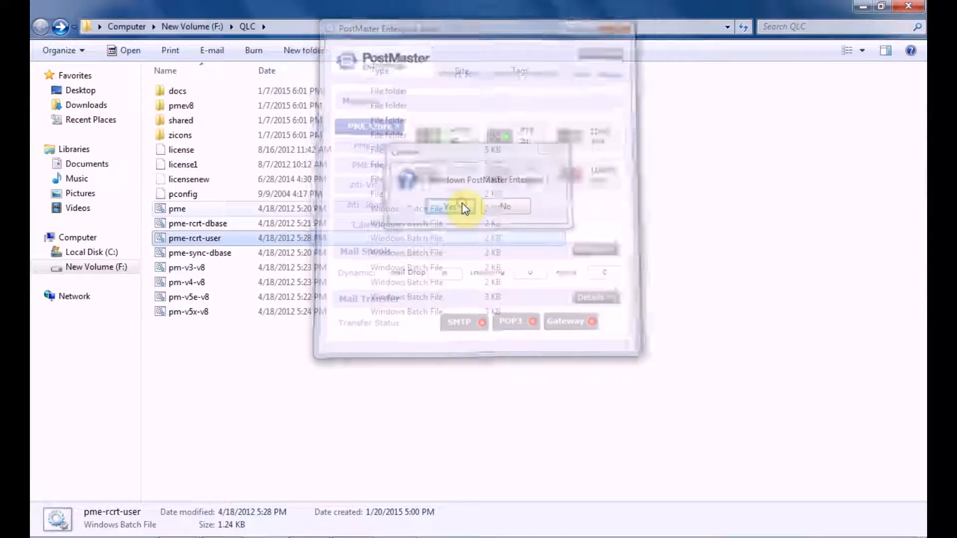
left_click(441, 207)
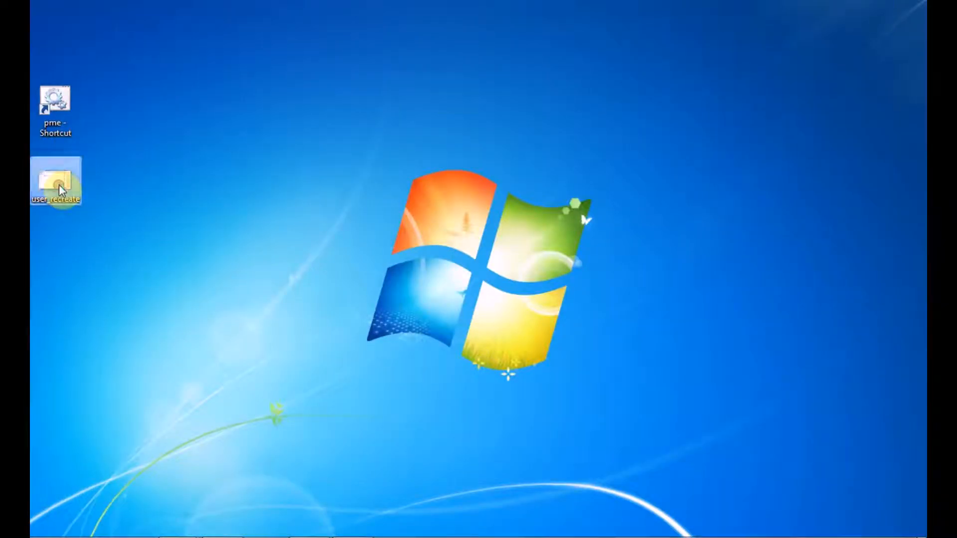
double_click(56, 182)
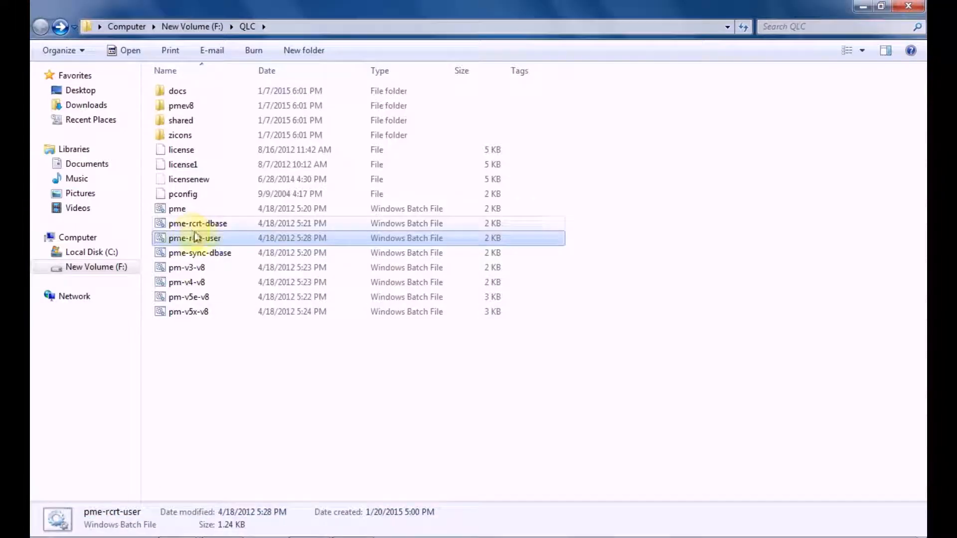
Edit pme-rcrt-user in Notepad, replacing user-name with xavier, and save it
right_click(194, 238)
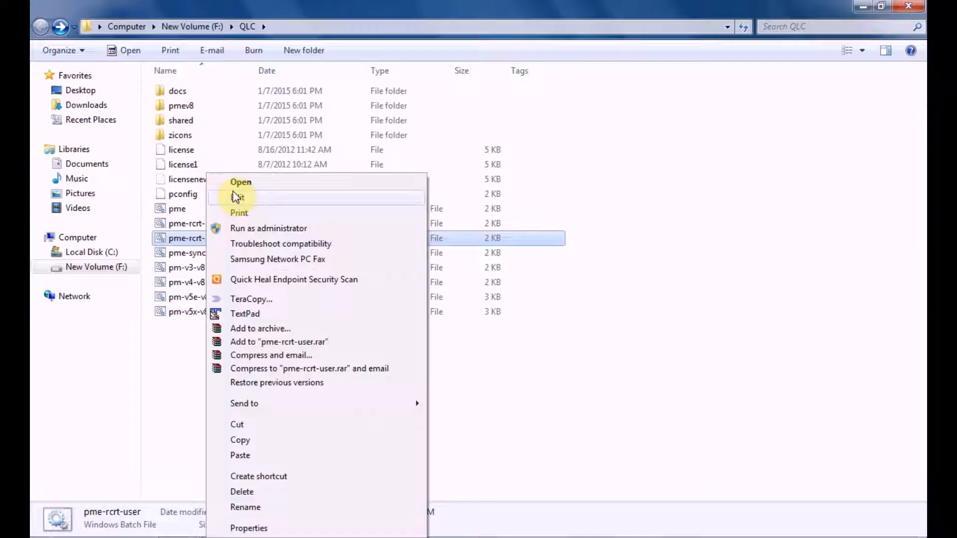
left_click(238, 197)
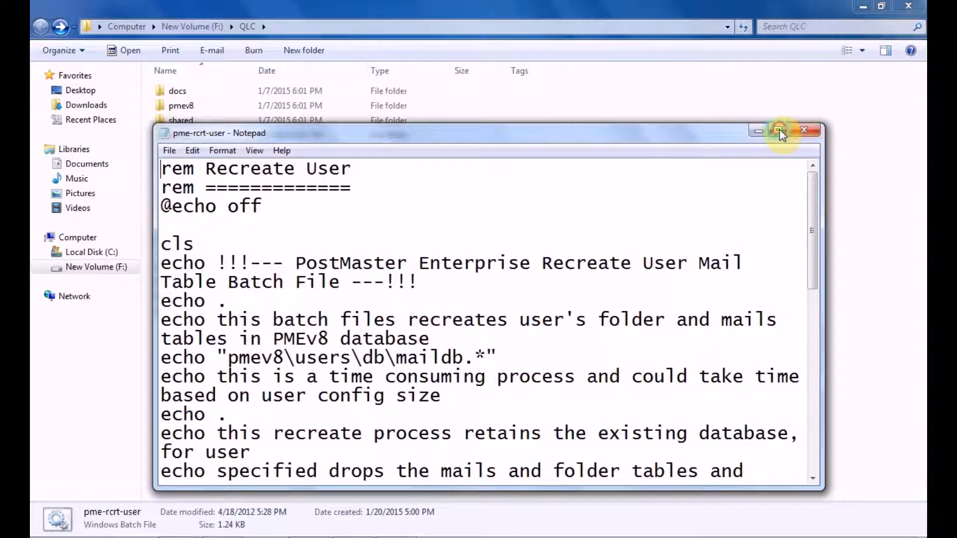
left_click(777, 131)
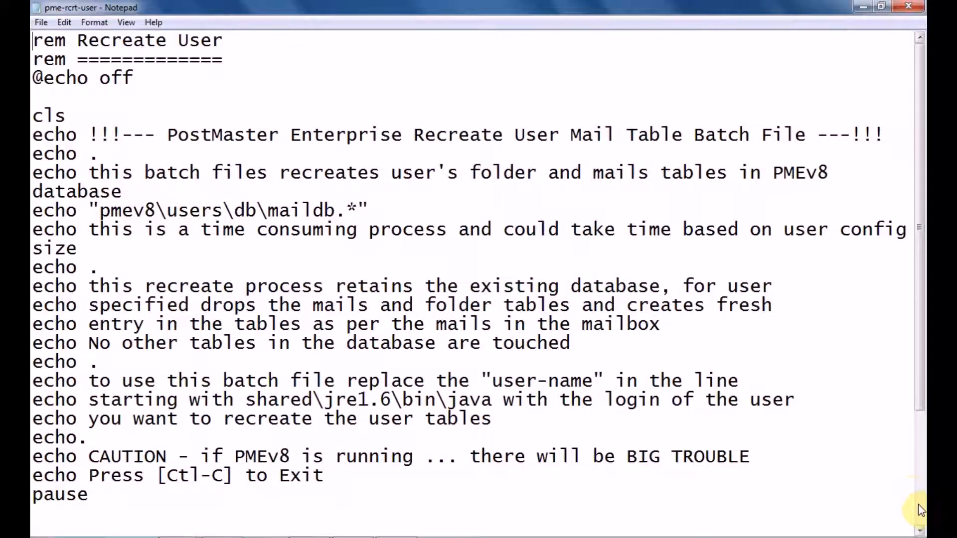
scroll("down", 3)
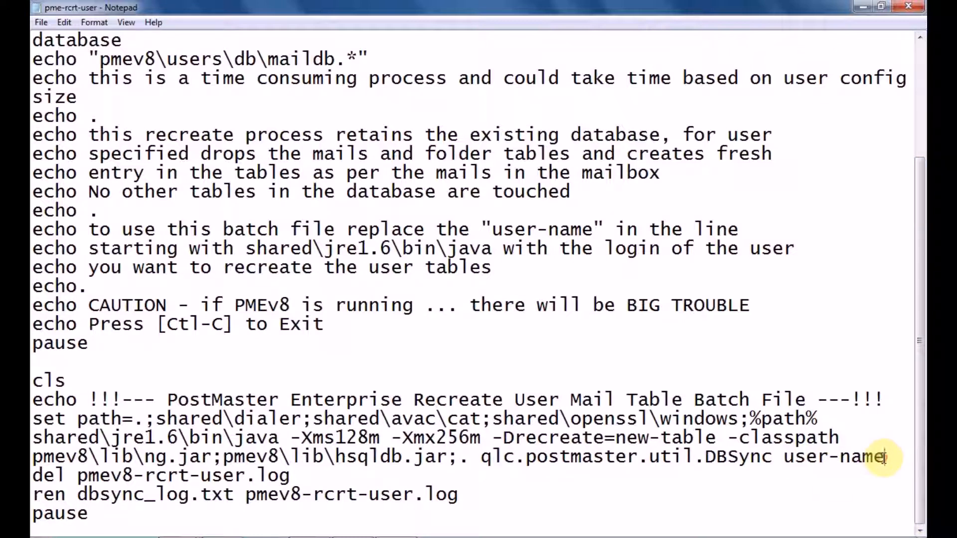
double_click(848, 457)
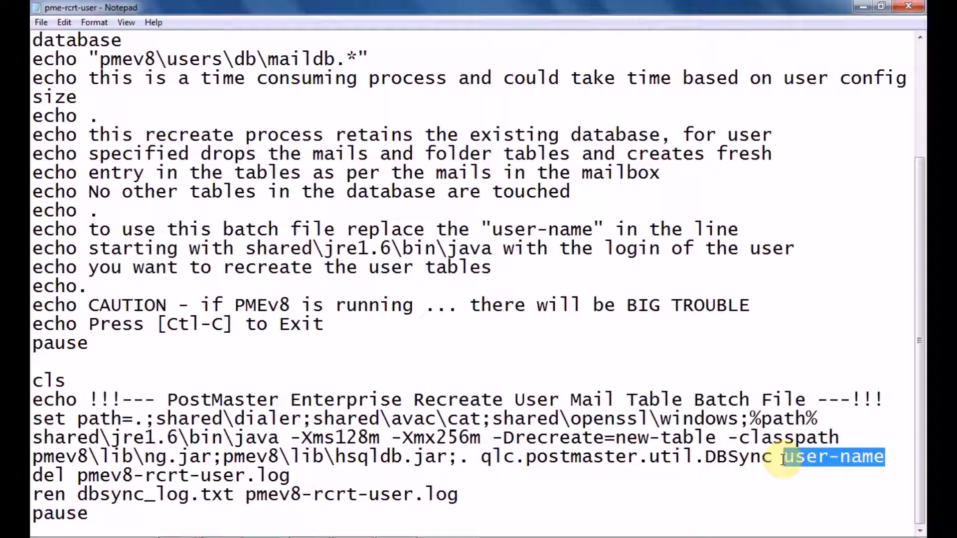
type("xa")
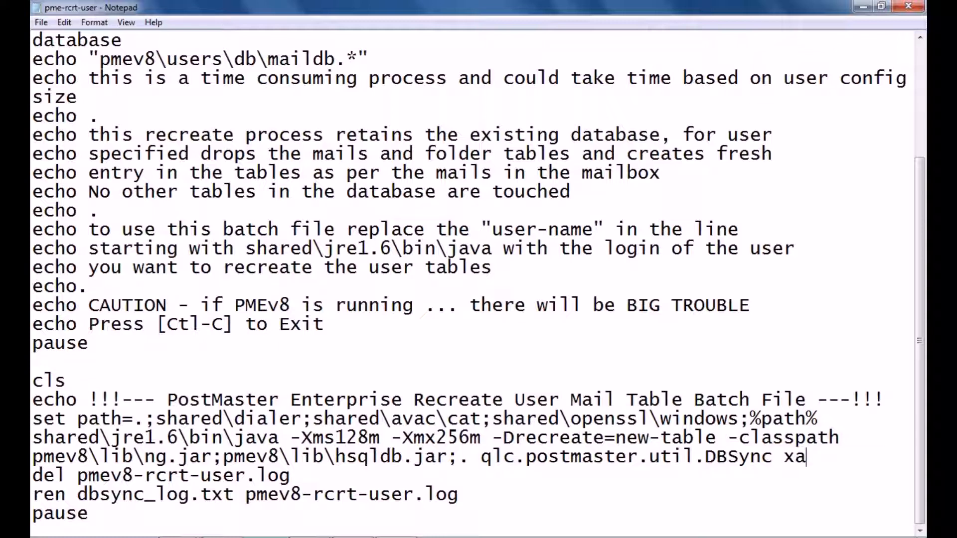
type("vier")
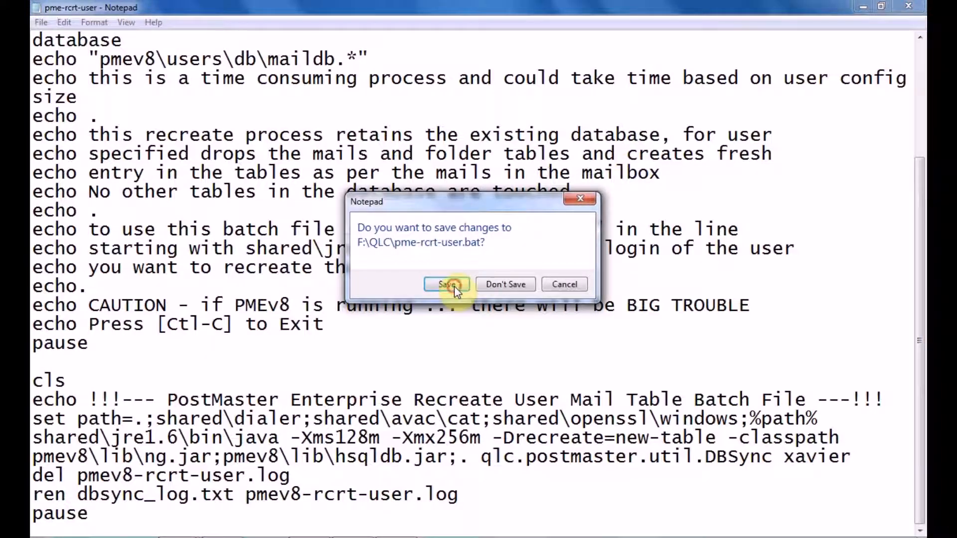
left_click(446, 285)
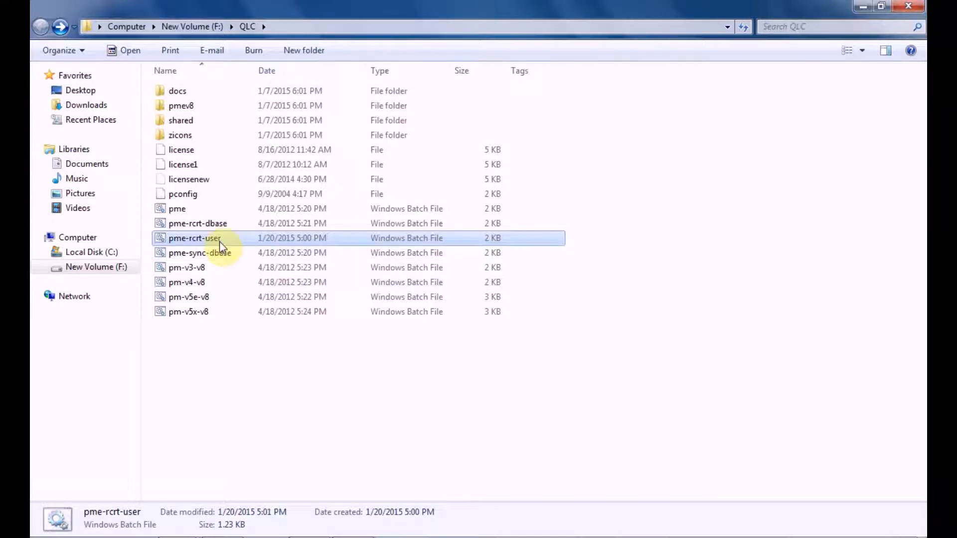
Run the pme-rcrt-user batch file and continue past the caution prompt
double_click(195, 238)
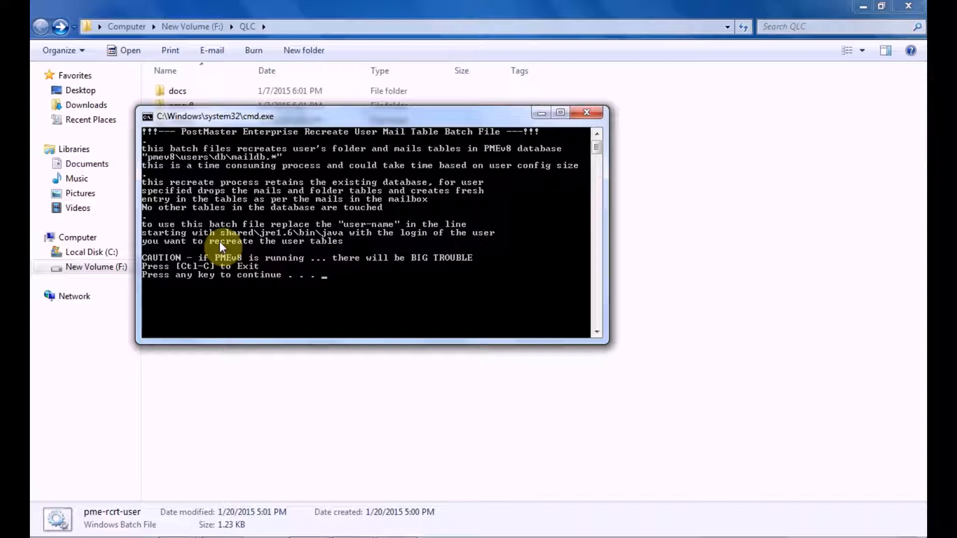
key("enter")
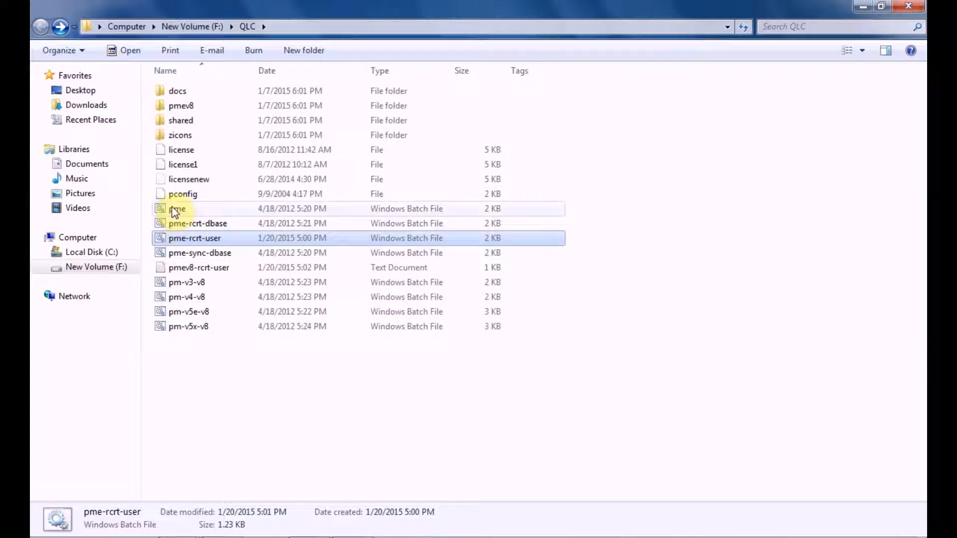
Relaunch PostMaster Enterprise and open the WebMail login page at localhost:82
double_click(177, 208)
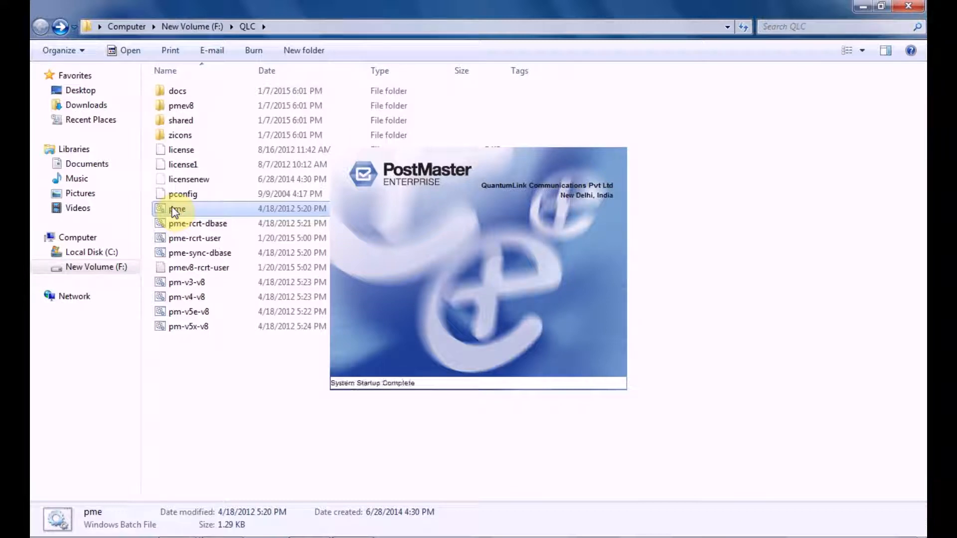
double_click(177, 208)
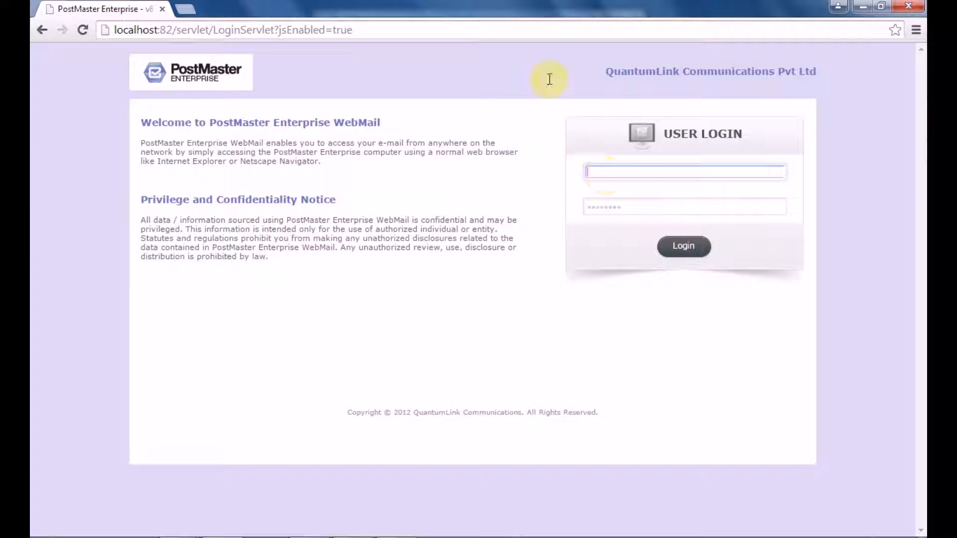
mouse_move(533, 33)
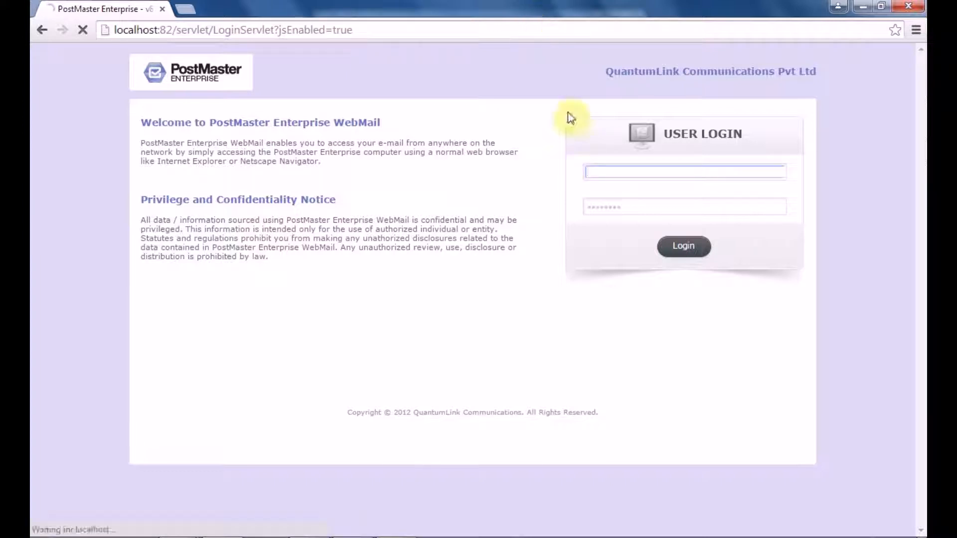
Log into WebMail as xavier
left_click(685, 171)
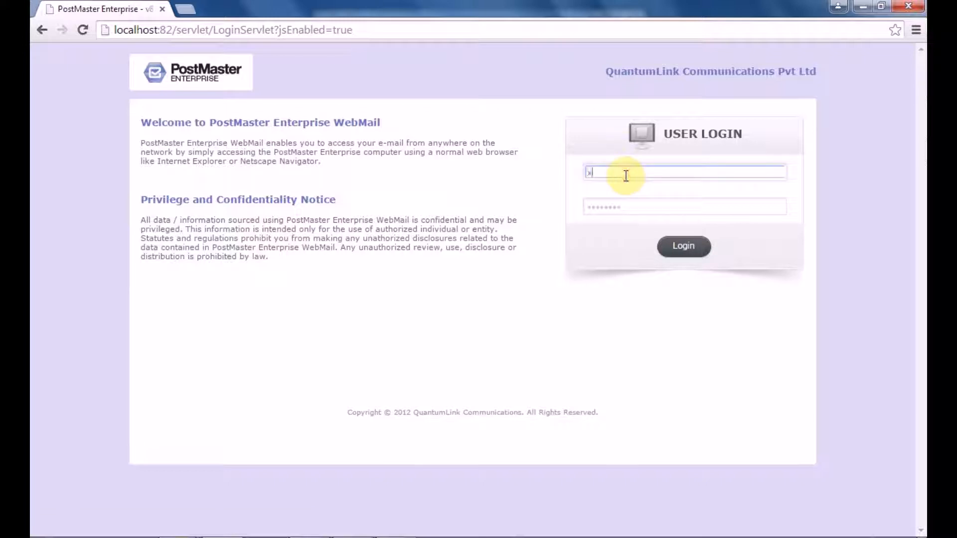
type("xavier")
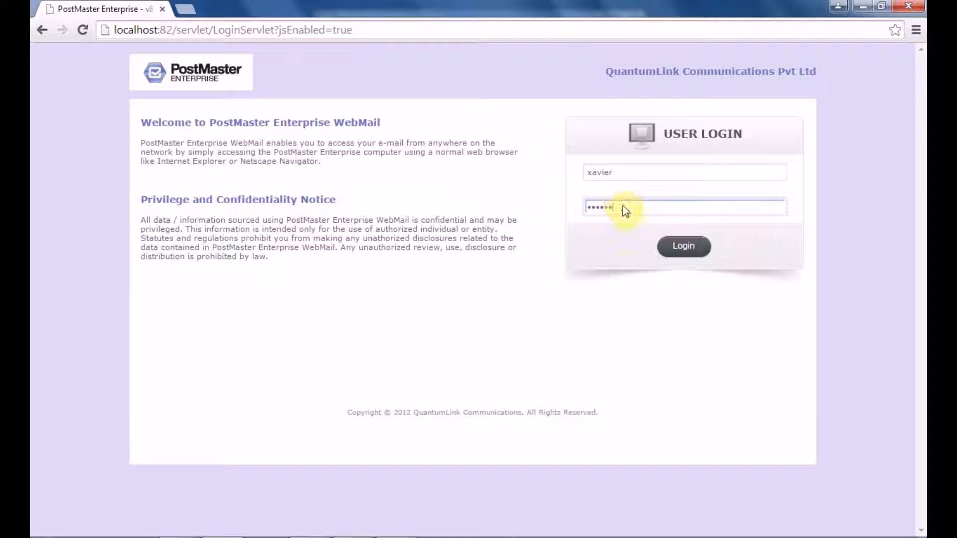
left_click(683, 245)
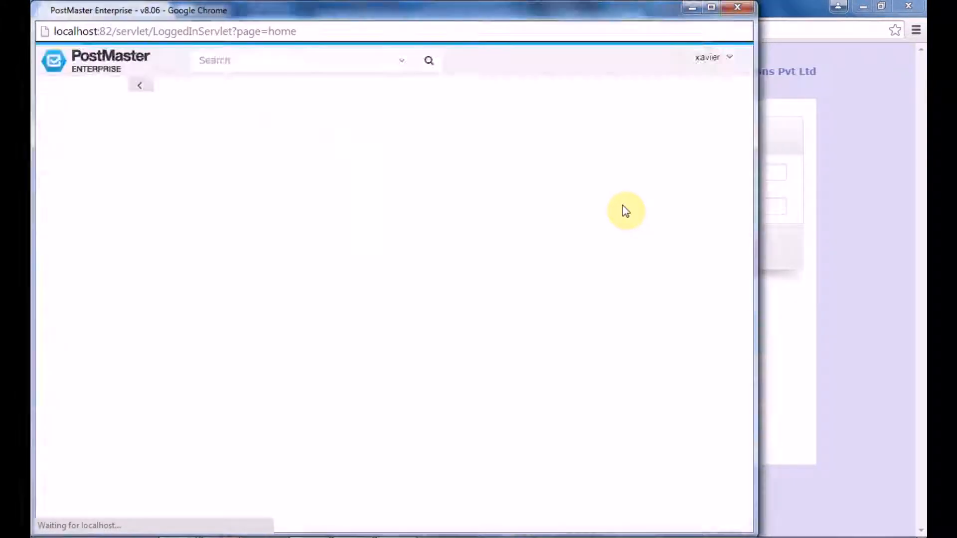